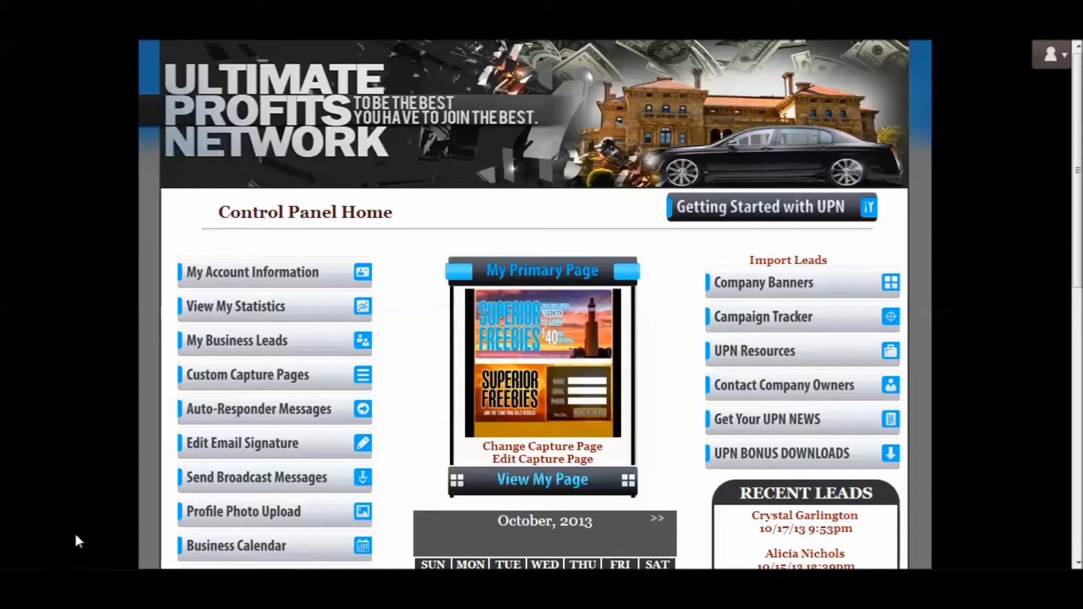
{"action": "mouse_move", "coordinate": [65, 540]}
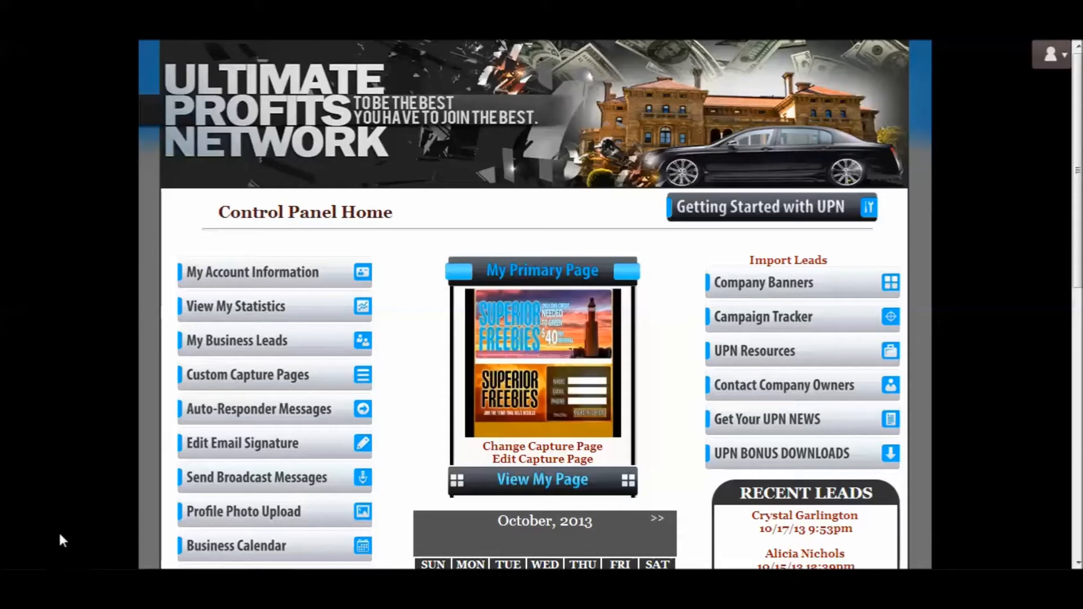
- Go to the UPN Resources page and scroll through its tools, training and product links
{"action": "scroll", "scroll_direction": "down", "scroll_amount": 3}
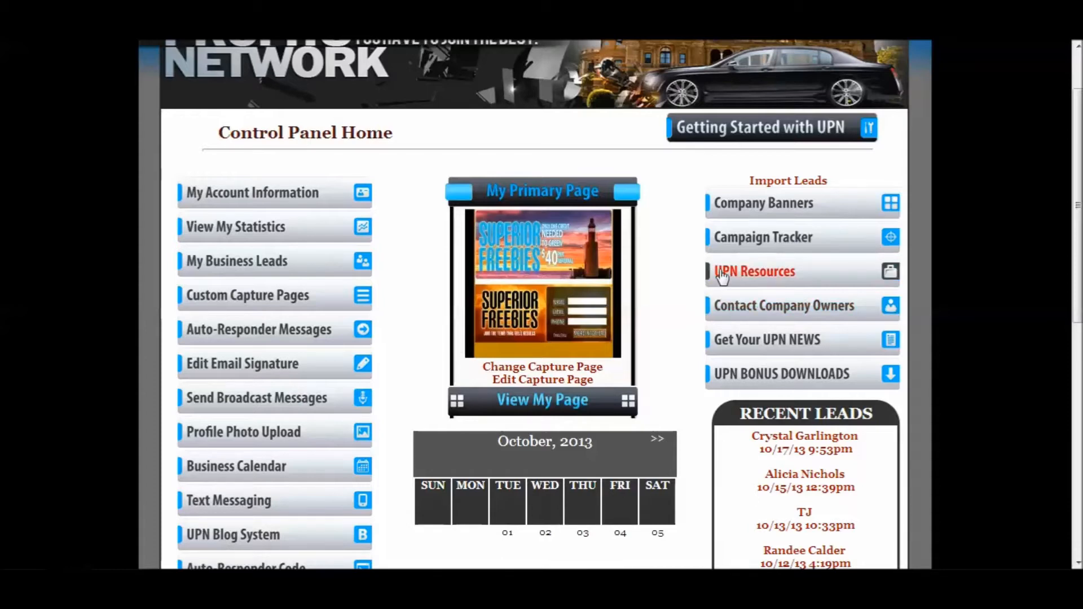
{"action": "left_click", "coordinate": [754, 271]}
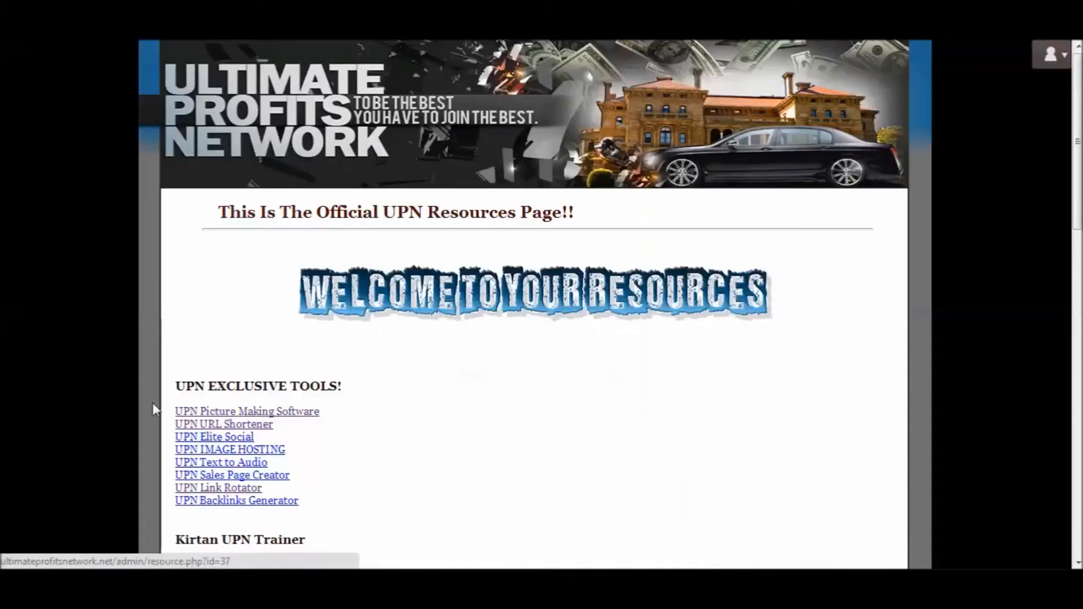
{"action": "scroll", "scroll_direction": "down", "scroll_amount": 3}
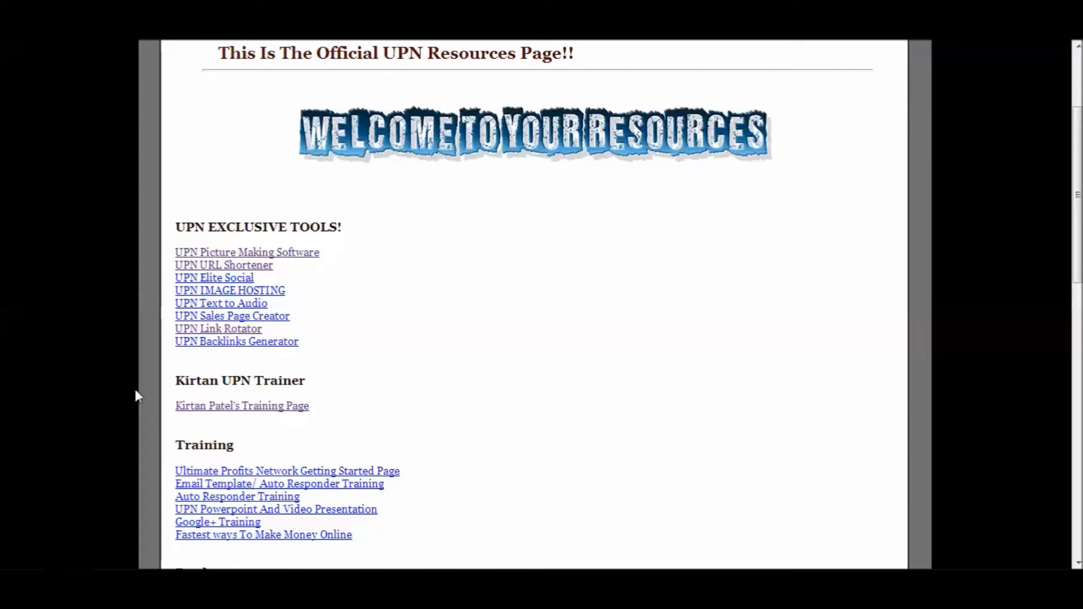
{"action": "scroll", "scroll_direction": "down", "scroll_amount": 3}
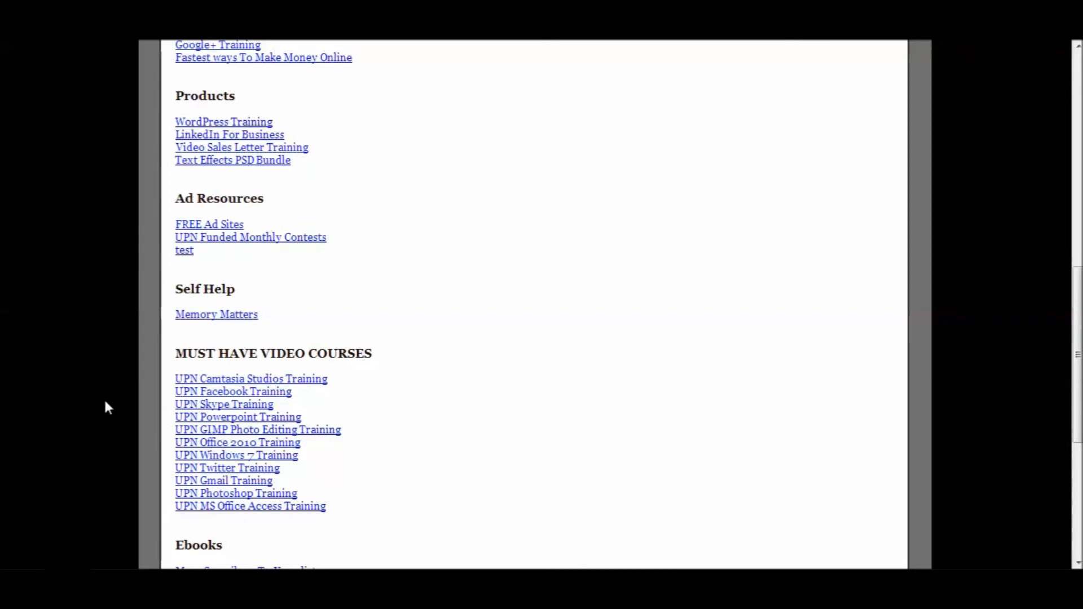
{"action": "scroll", "scroll_direction": "down", "scroll_amount": 3}
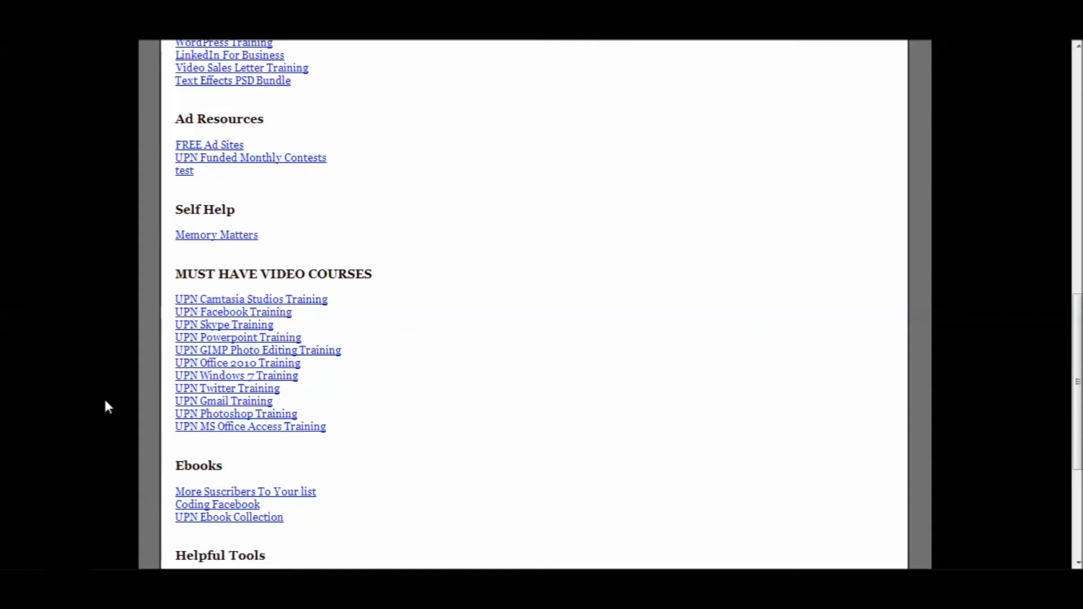
{"action": "scroll", "scroll_direction": "down", "scroll_amount": 3}
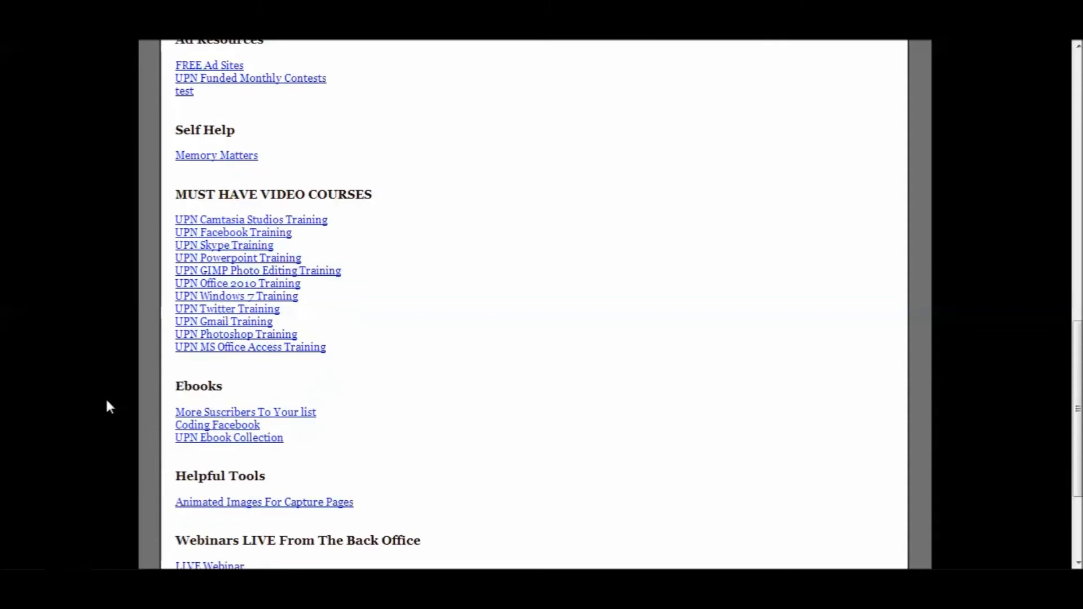
{"action": "scroll", "scroll_direction": "down", "scroll_amount": 3}
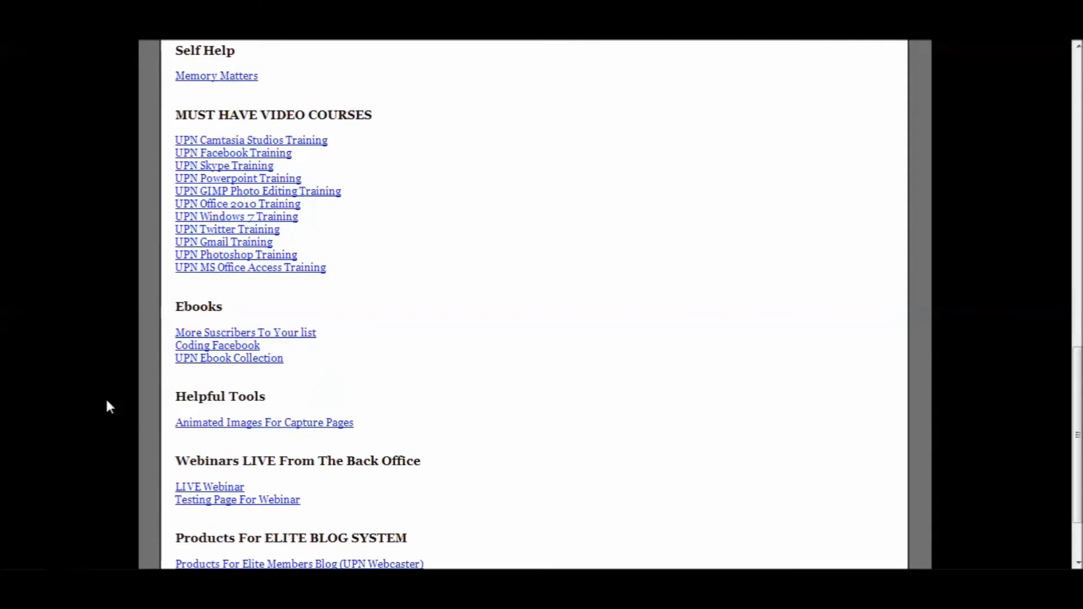
{"action": "mouse_move", "coordinate": [99, 408]}
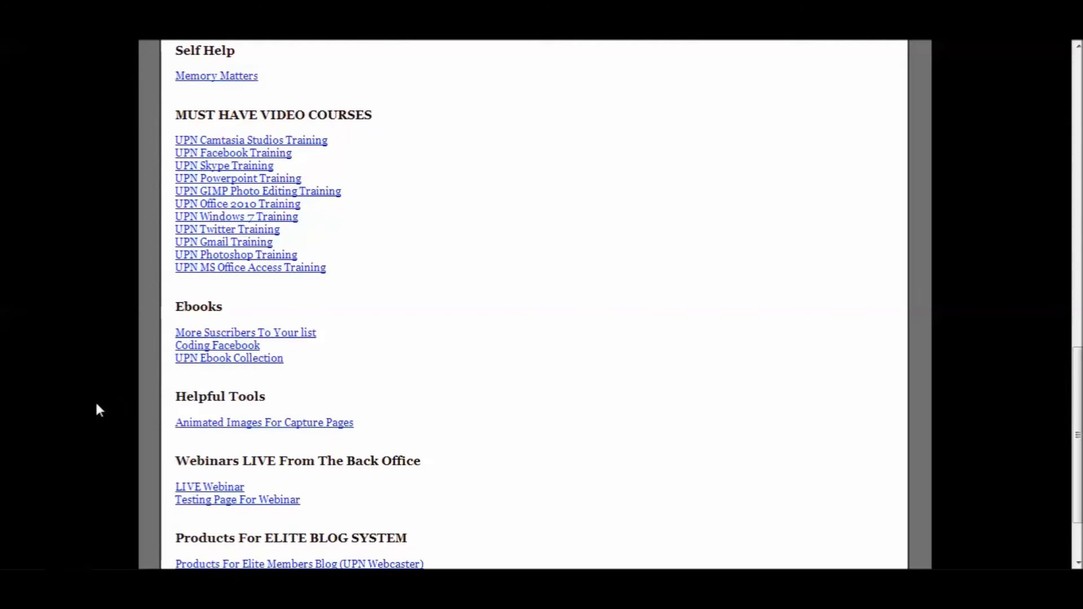
{"action": "mouse_move", "coordinate": [93, 412]}
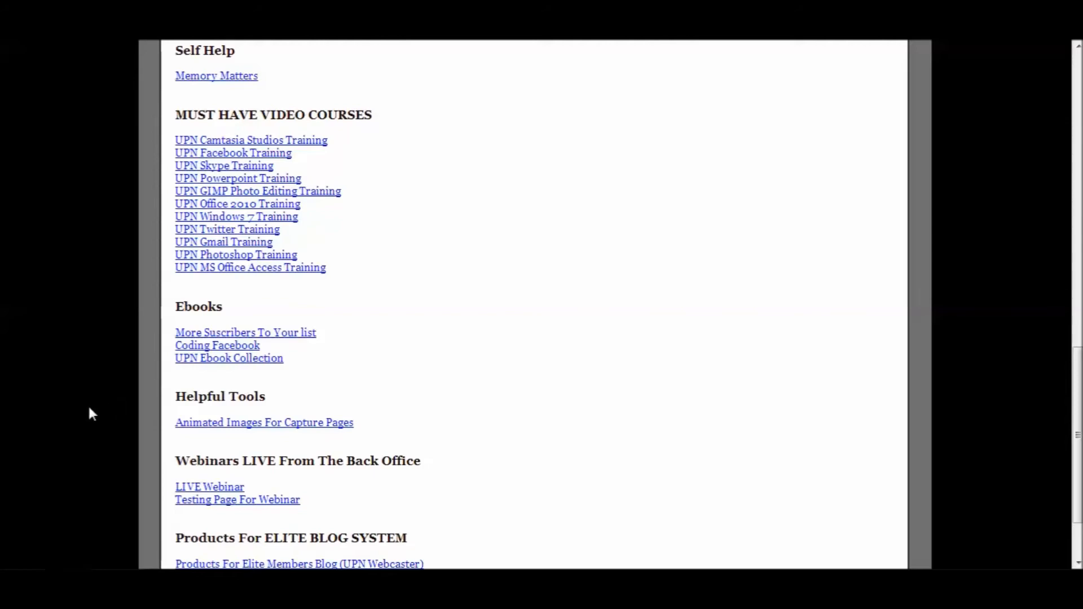
{"action": "scroll", "scroll_direction": "down", "scroll_amount": 3}
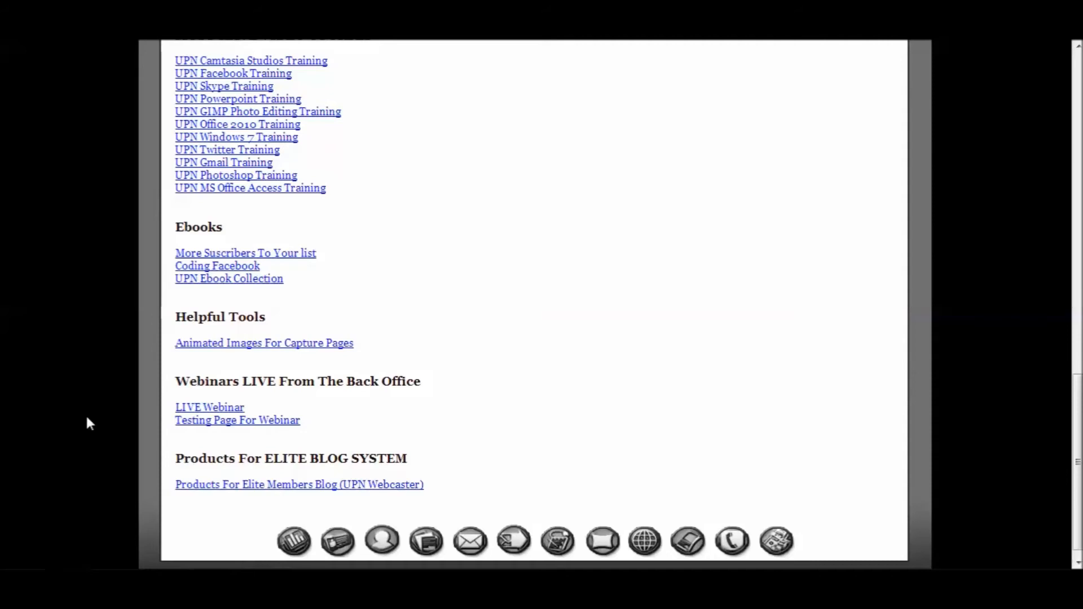
{"action": "mouse_move", "coordinate": [137, 496]}
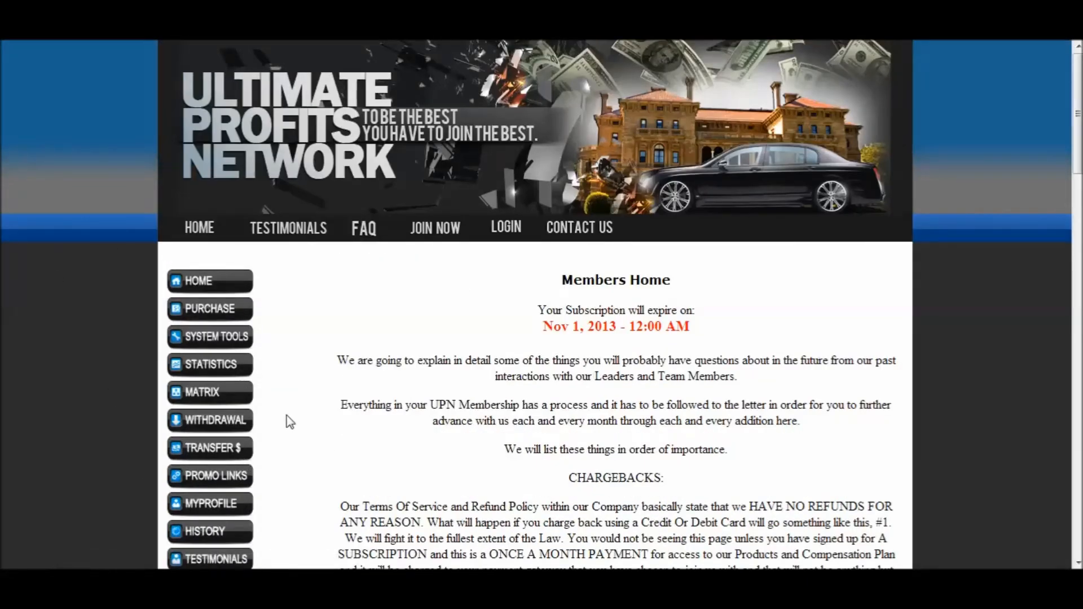
- Scroll through the blank Complete The Form Below registration fields and security code
{"action": "scroll", "scroll_direction": "down", "scroll_amount": 3}
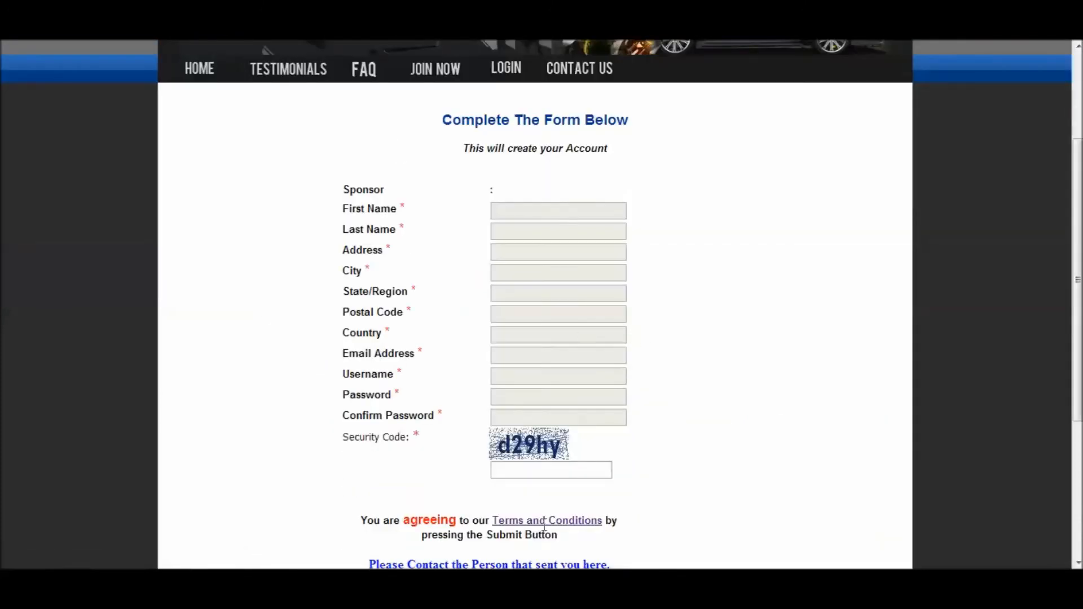
{"action": "mouse_move", "coordinate": [596, 486]}
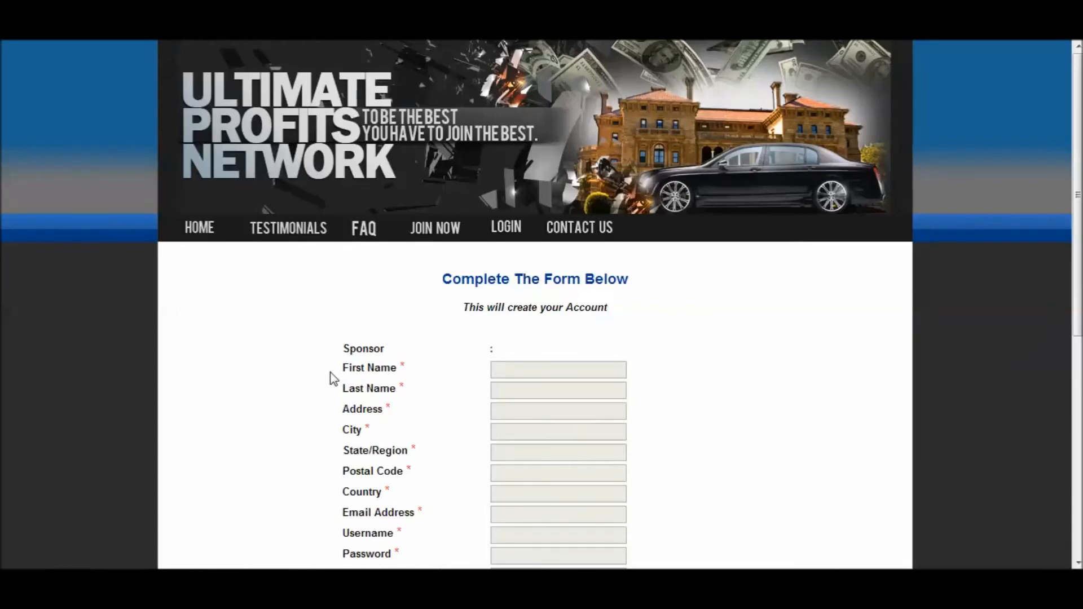
{"action": "mouse_move", "coordinate": [409, 252]}
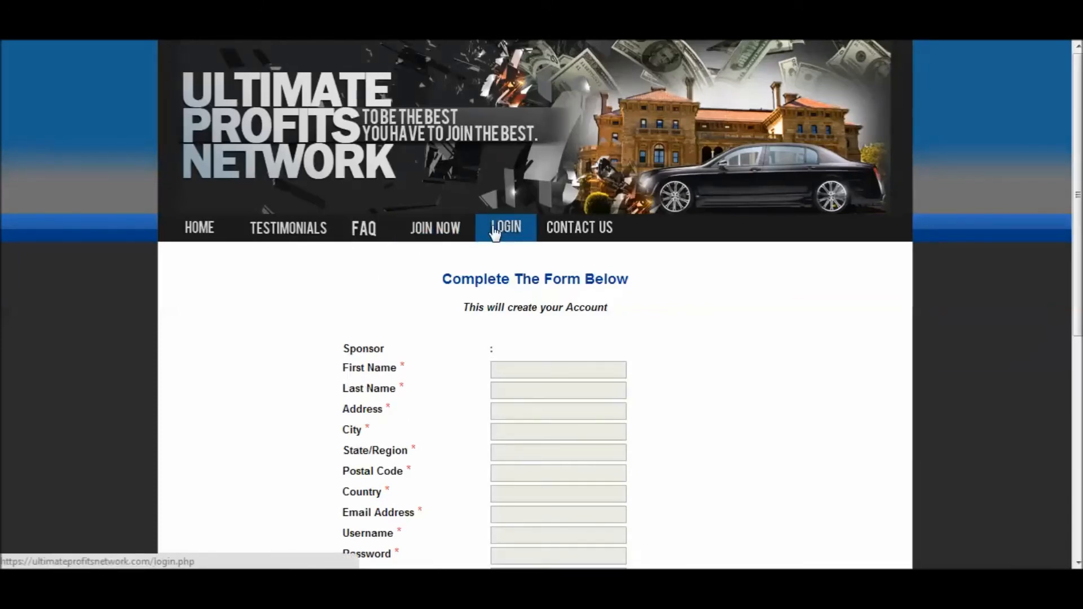
- Use LOGIN in the top navigation to land on Members Home with the subscription expiry date
{"action": "left_click", "coordinate": [505, 227]}
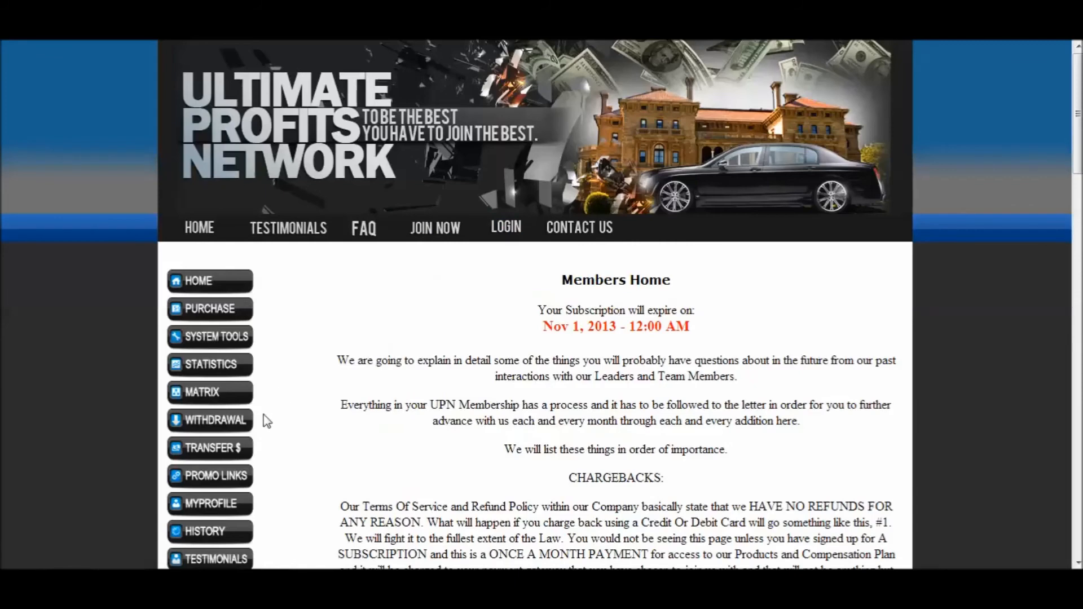
{"action": "mouse_move", "coordinate": [257, 464]}
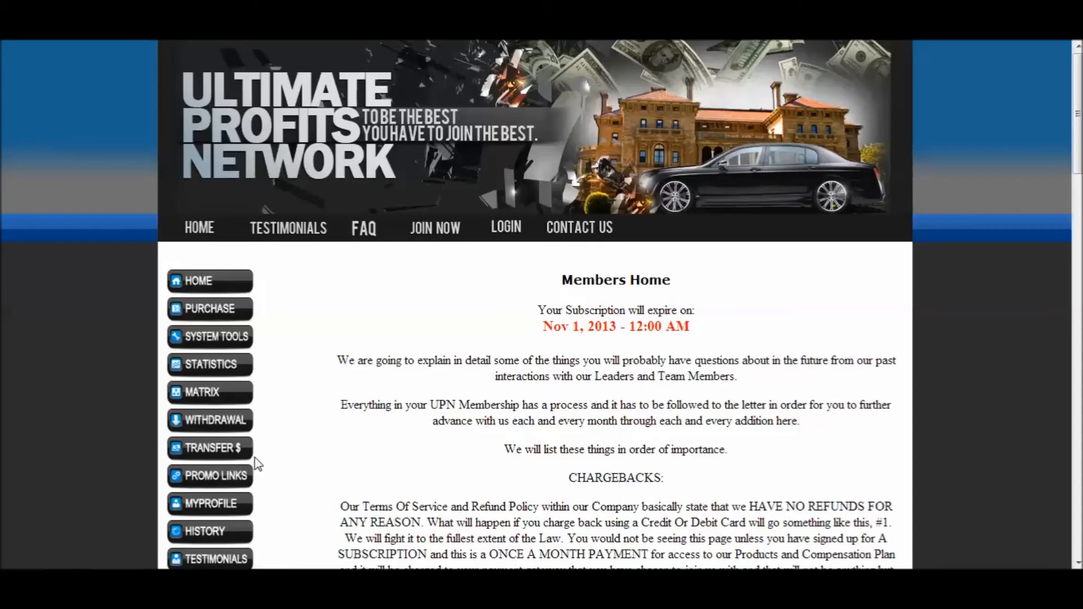
{"action": "mouse_move", "coordinate": [263, 475]}
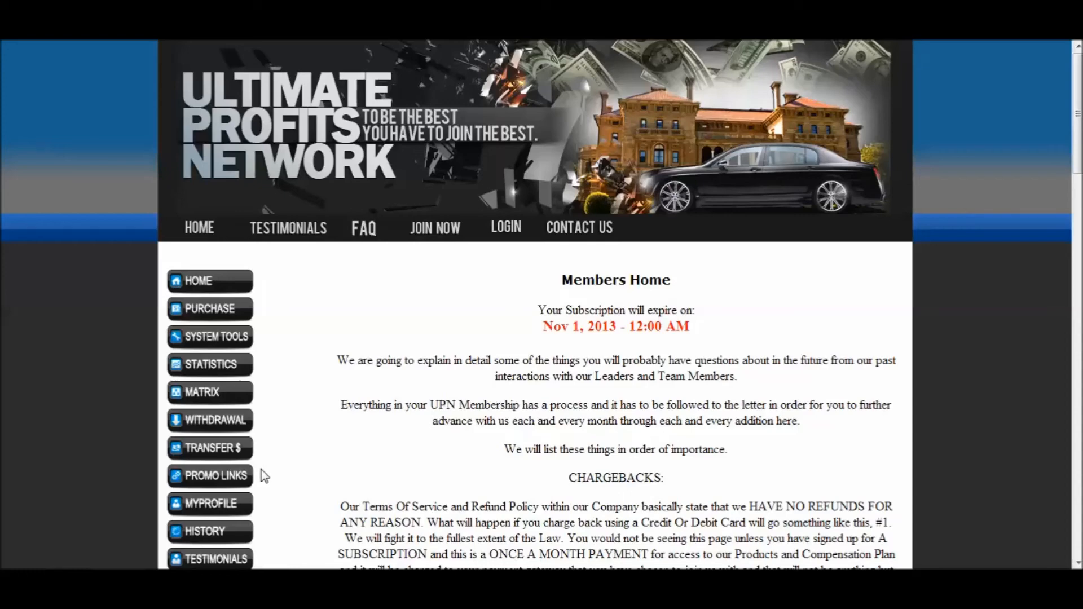
{"action": "mouse_move", "coordinate": [262, 480]}
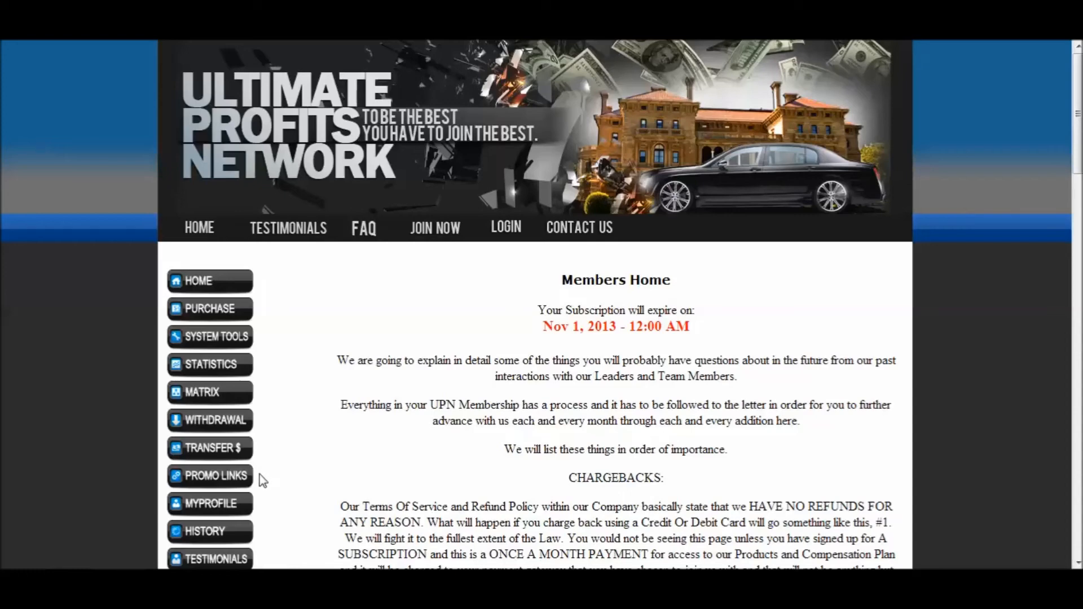